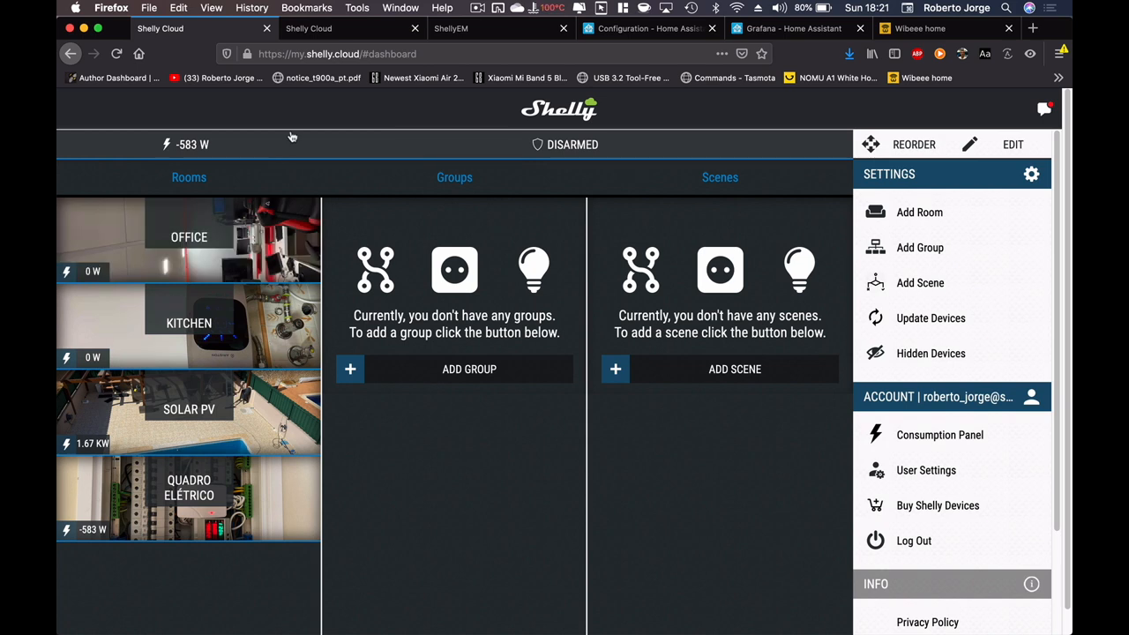
pyautogui.moveTo(201, 153)
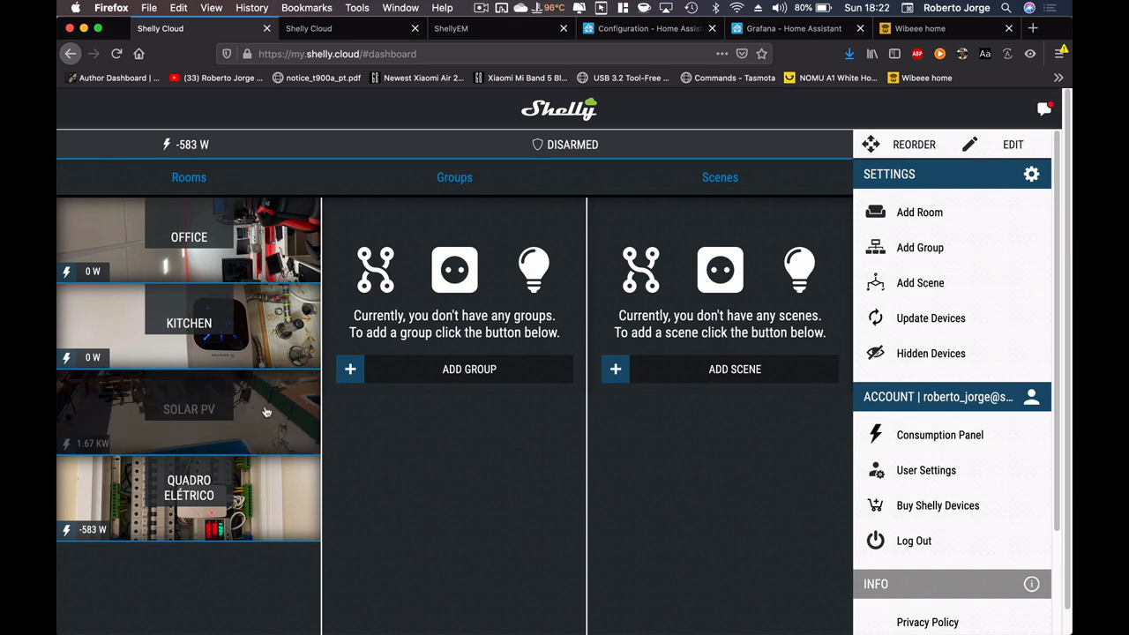
# - View the Solar PV room's devices, then open Quadro Elétrico's Shelly EMs (1.11 kW, -1.7 kW)
pyautogui.click(188, 409)
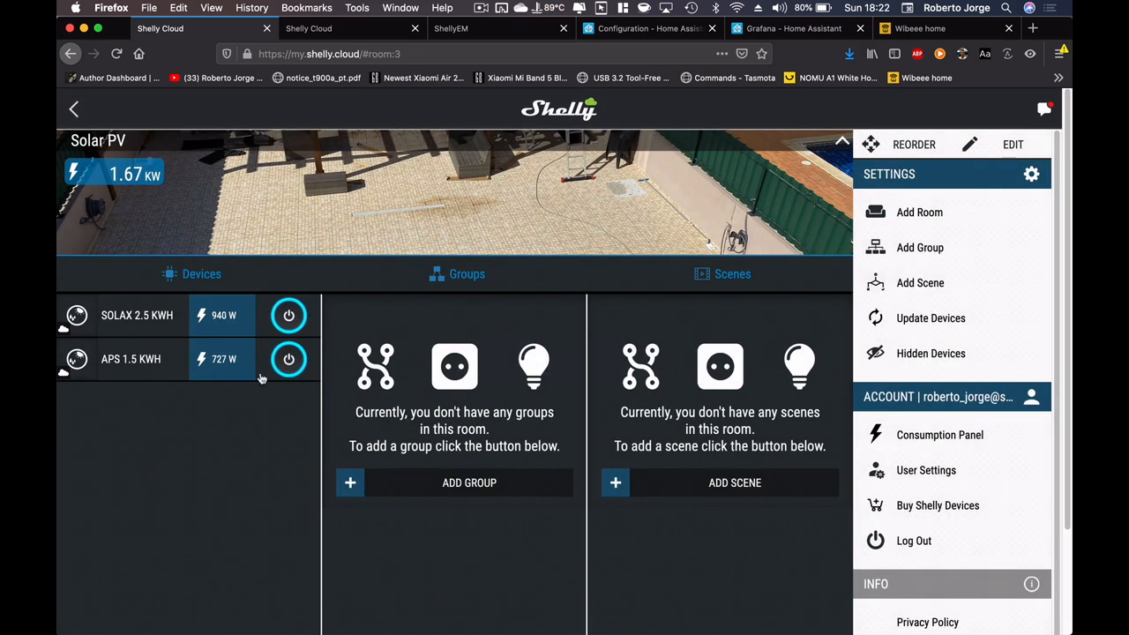
pyautogui.moveTo(126, 329)
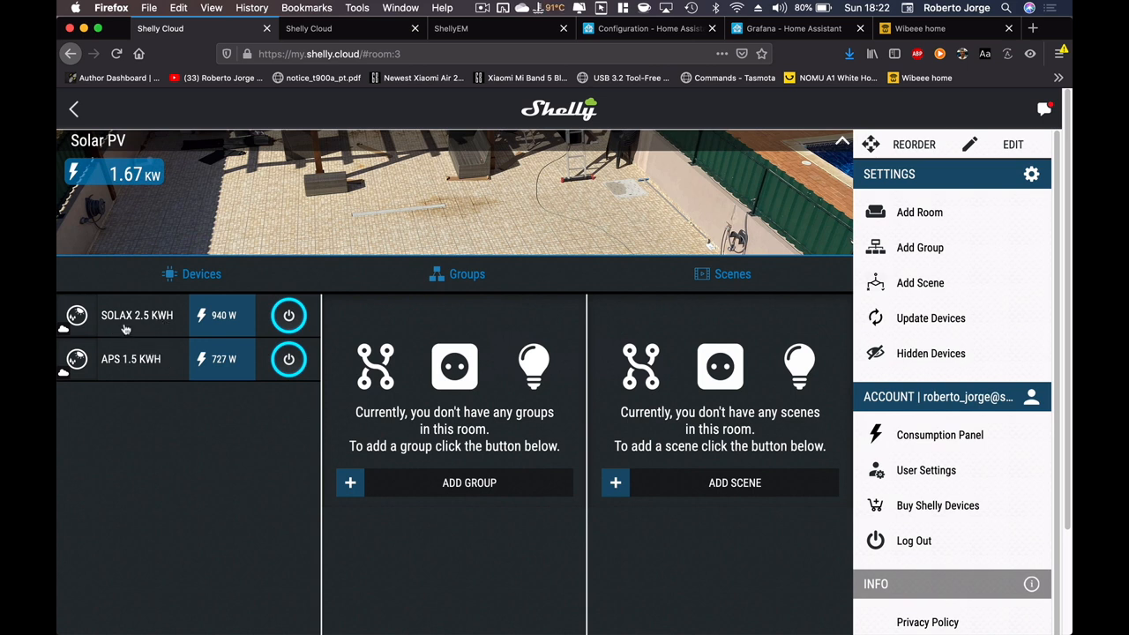
pyautogui.moveTo(234, 320)
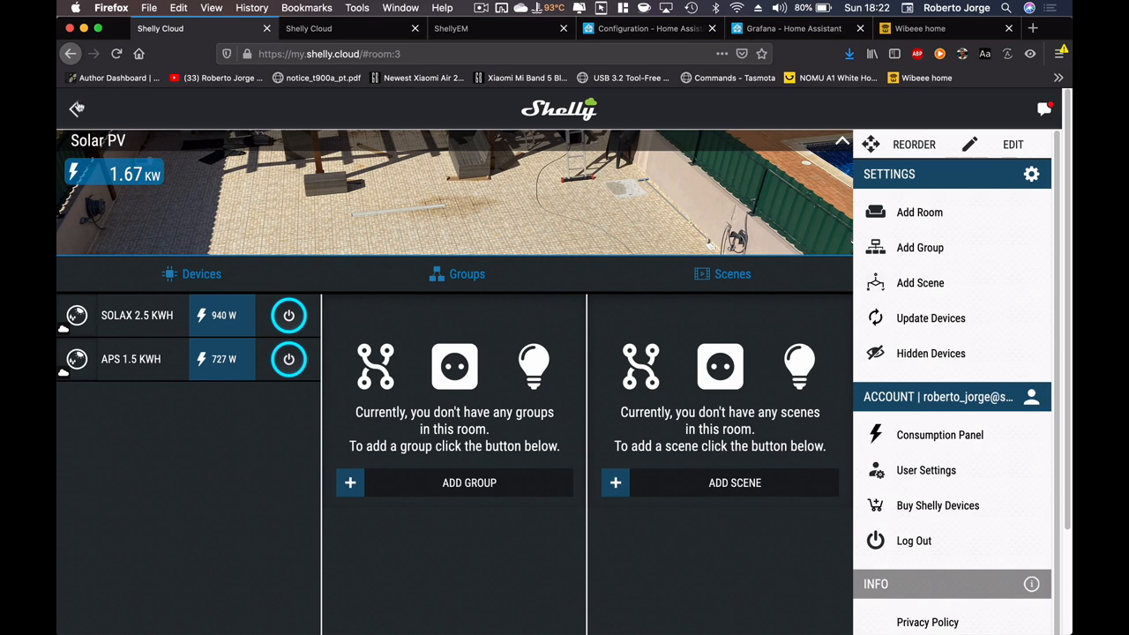
pyautogui.click(76, 107)
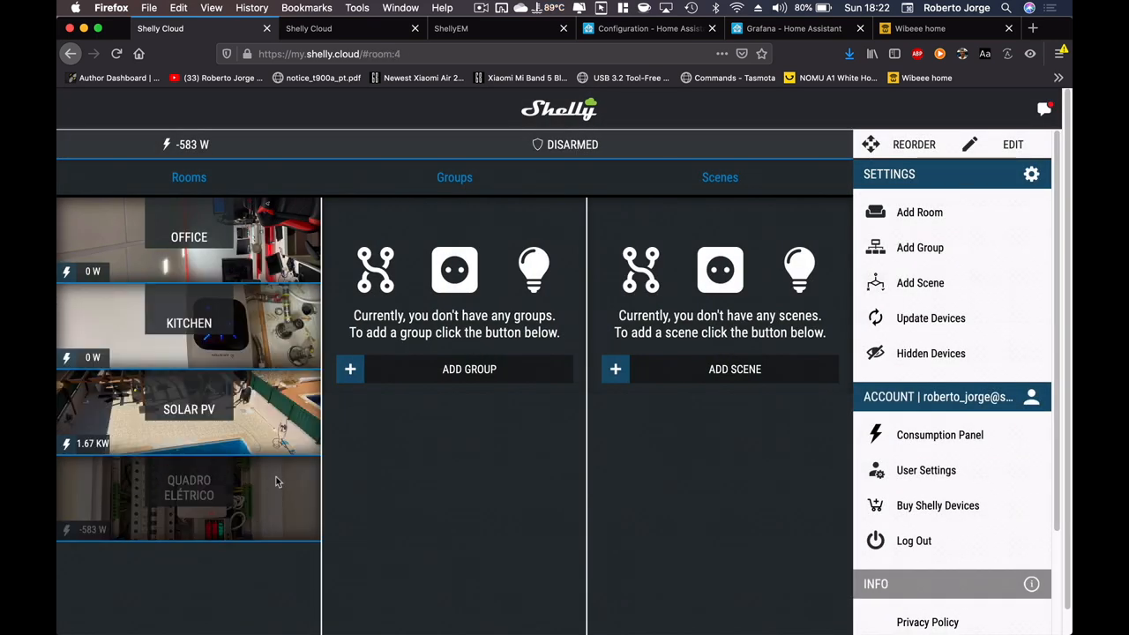
pyautogui.click(189, 494)
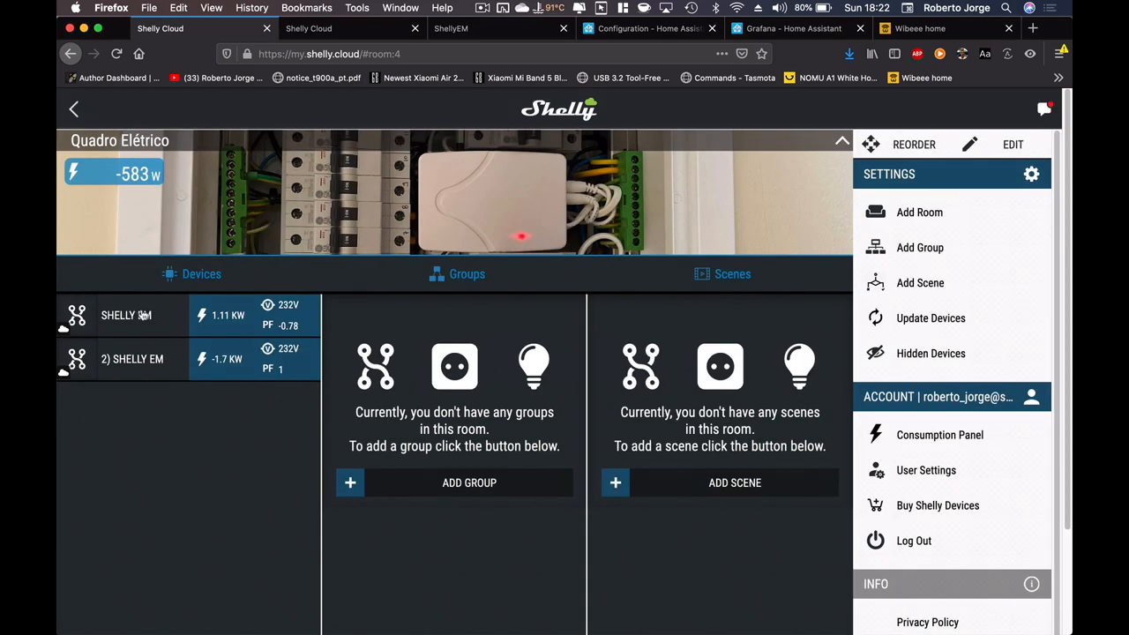